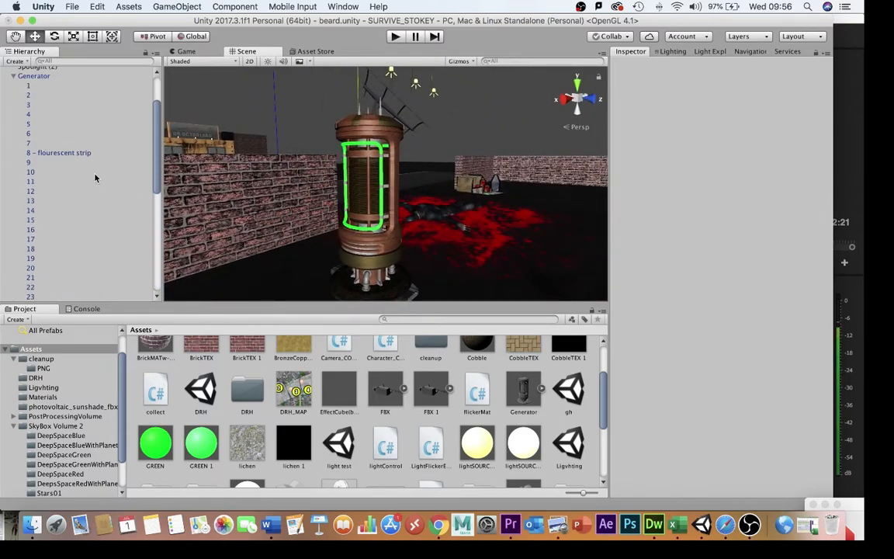
View the Generator's '8 – flourescent strip' and part 12 in the Inspector
{"action": "left_click", "coordinate": [58, 161]}
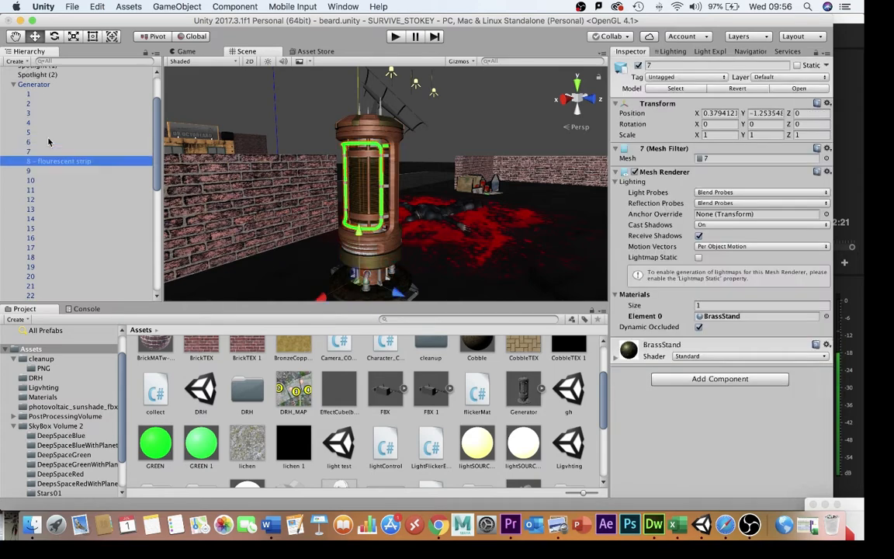
{"action": "left_click", "coordinate": [31, 199]}
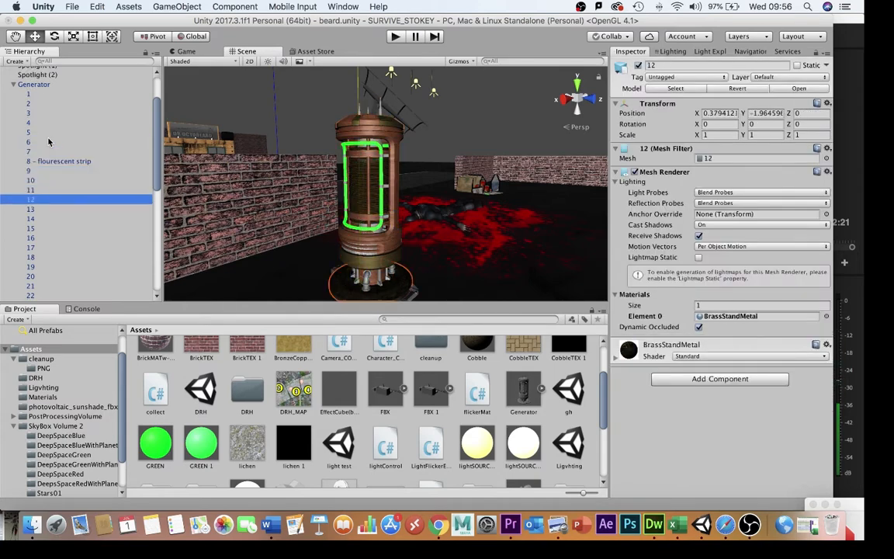
{"action": "mouse_move", "coordinate": [381, 381]}
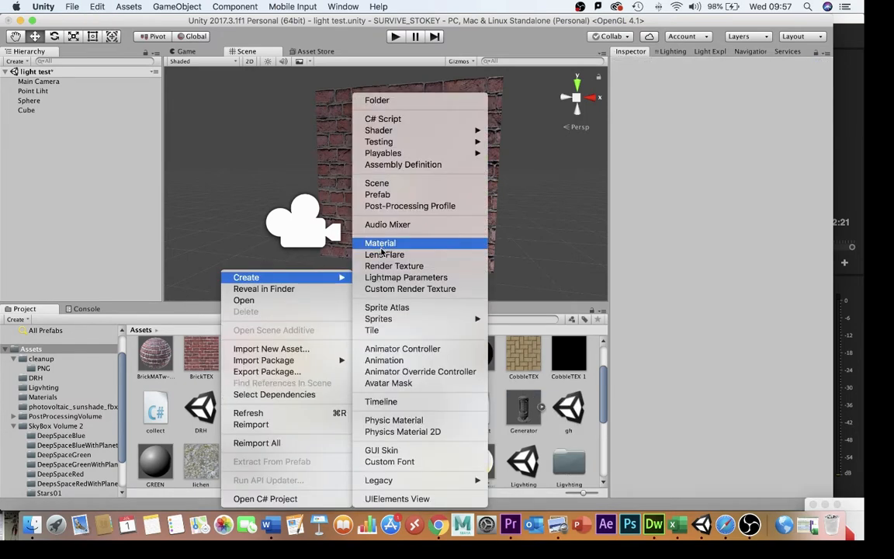
Create the Green 1 material in Assets with Emission enabled
{"action": "left_click", "coordinate": [380, 243]}
{"action": "type", "text": "Green 1"}
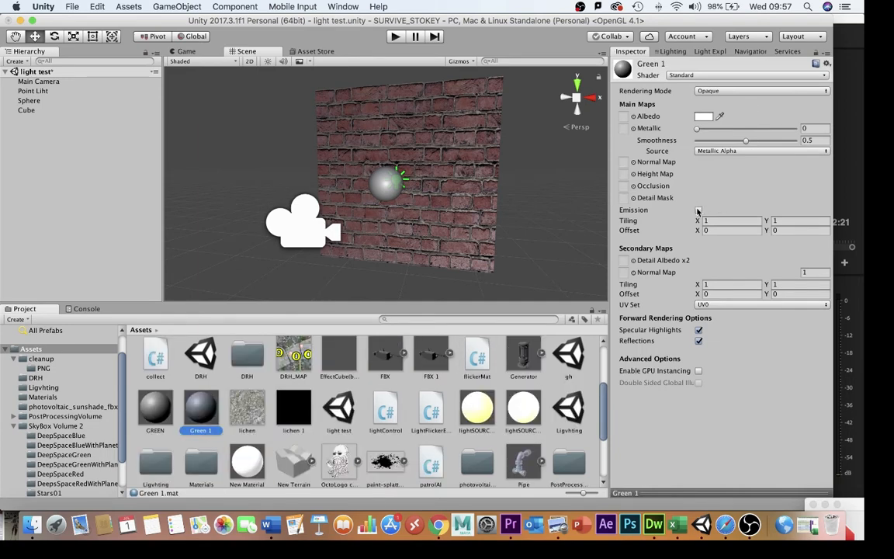
{"action": "left_click", "coordinate": [698, 210]}
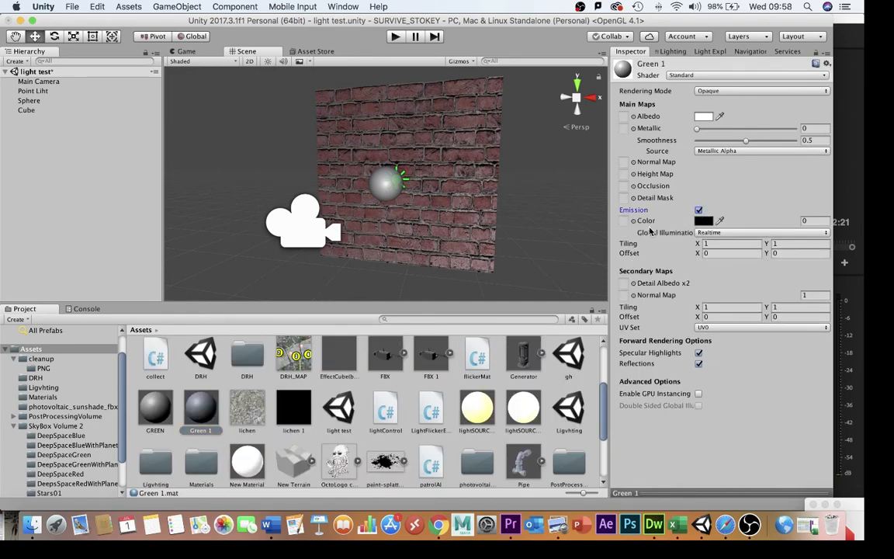
{"action": "left_click", "coordinate": [703, 220]}
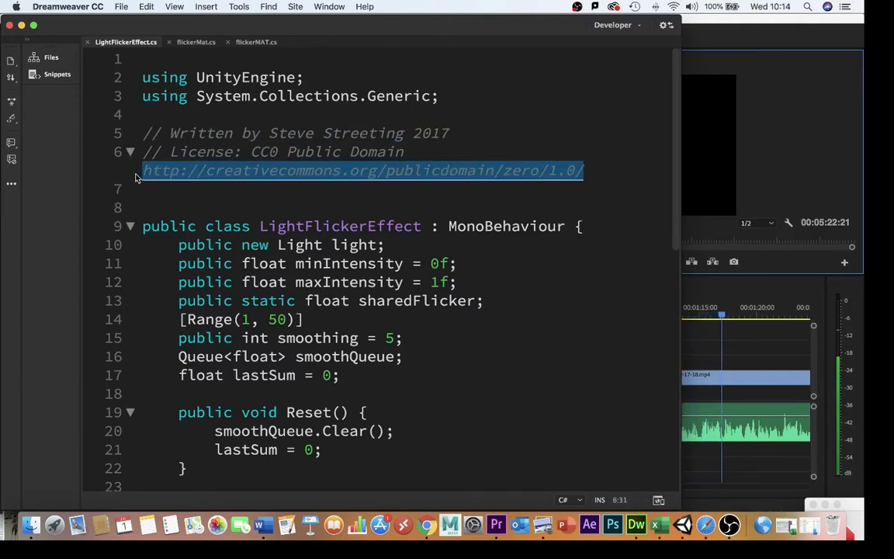
{"action": "scroll", "scroll_direction": "down", "scroll_amount": 3}
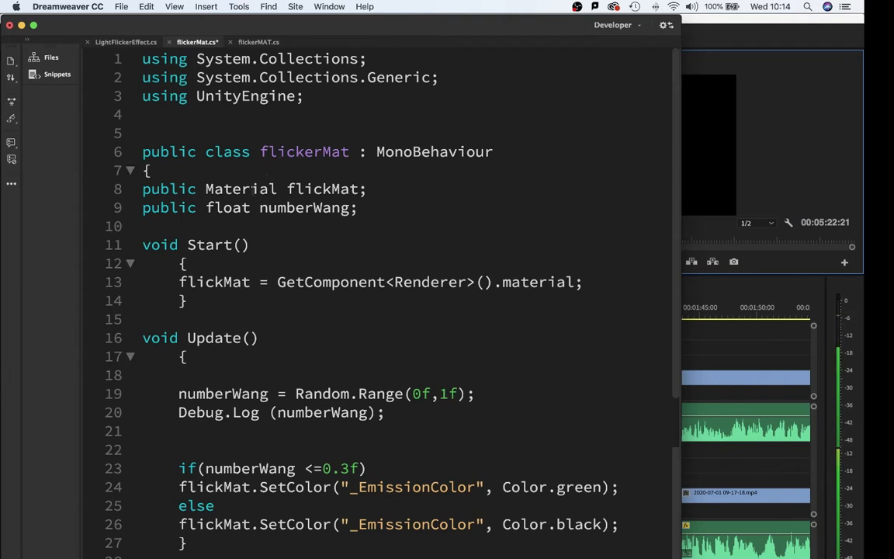
{"action": "double_click", "coordinate": [241, 189]}
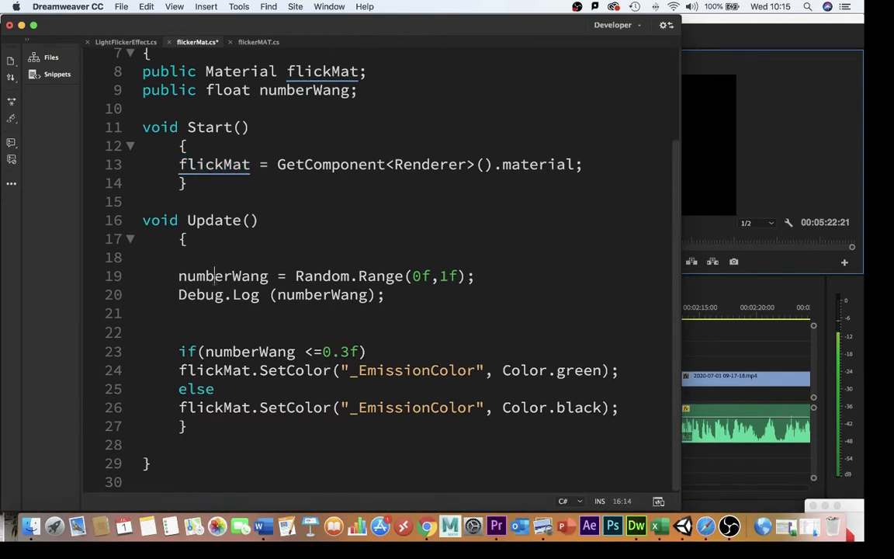
{"action": "double_click", "coordinate": [380, 275]}
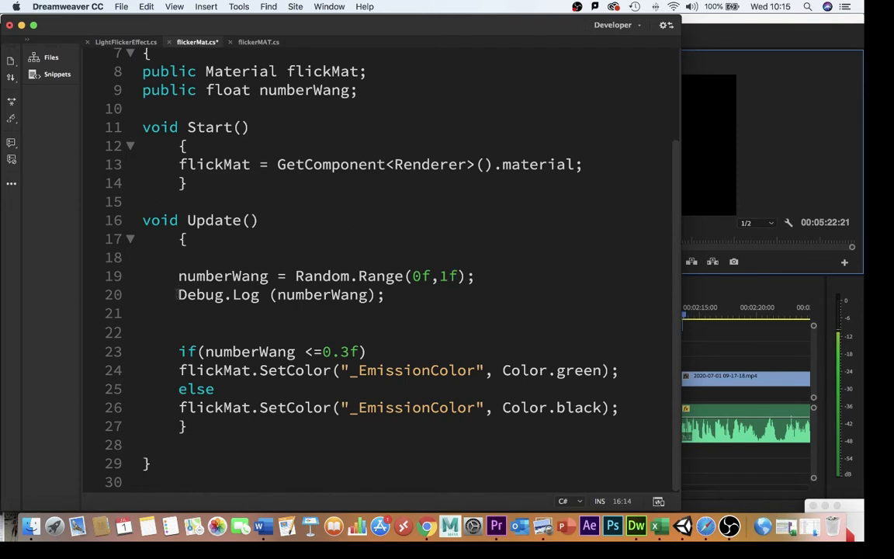
Comment out Debug.Log on line 20, then review the 'green' emission line and 'else' branch
{"action": "type", "text": "//"}
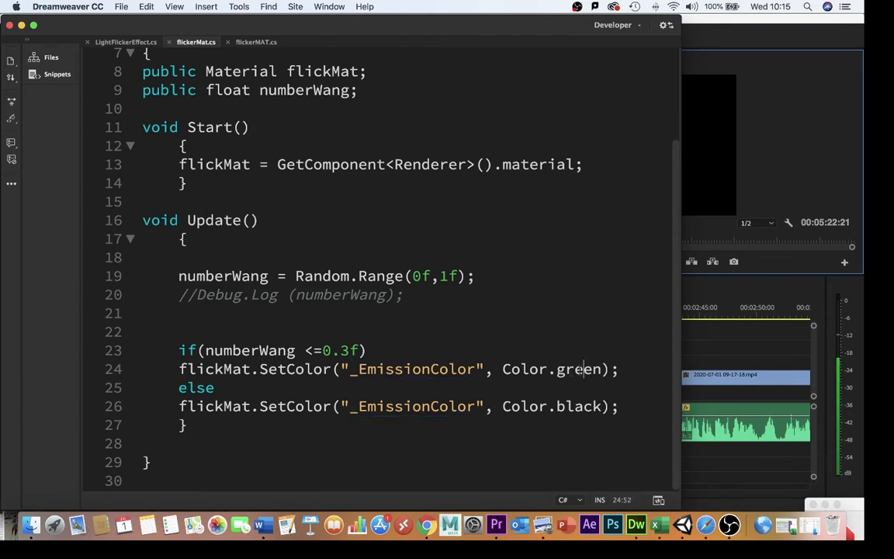
{"action": "double_click", "coordinate": [578, 368]}
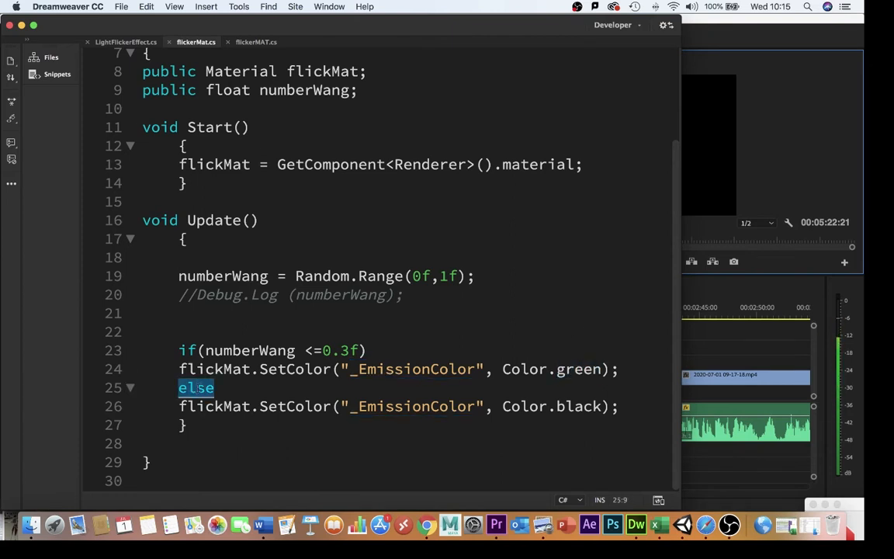
{"action": "double_click", "coordinate": [579, 406]}
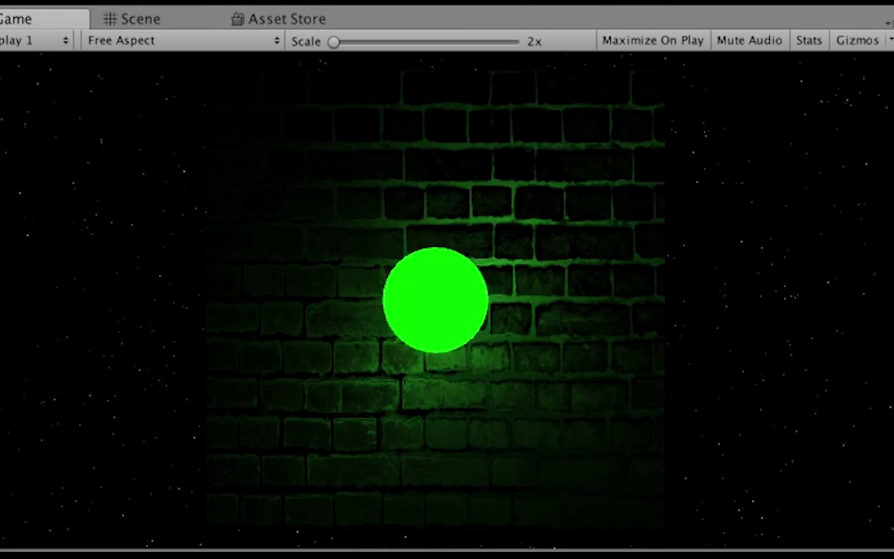
Play the light test scene to watch the sphere glow green
{"action": "left_click", "coordinate": [140, 18]}
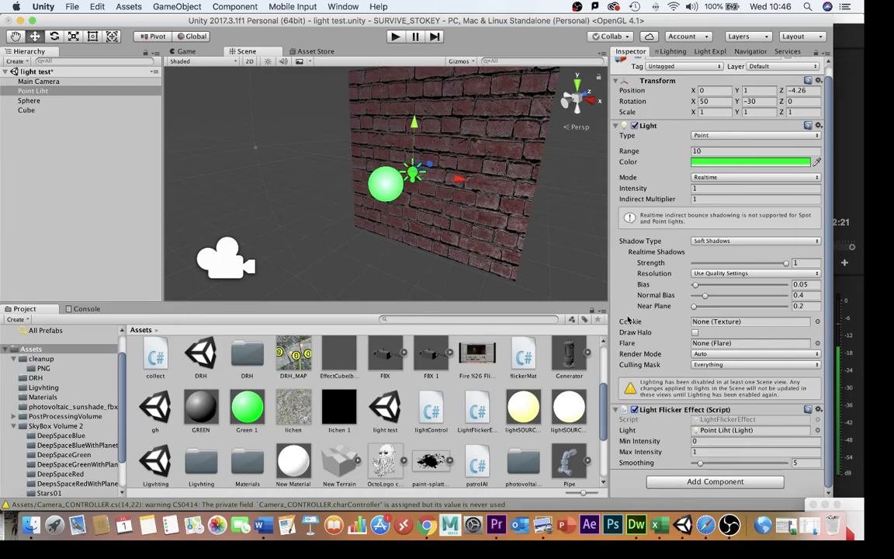
Stop play mode, then open beard.unity showing the Generator
{"action": "left_click", "coordinate": [394, 36]}
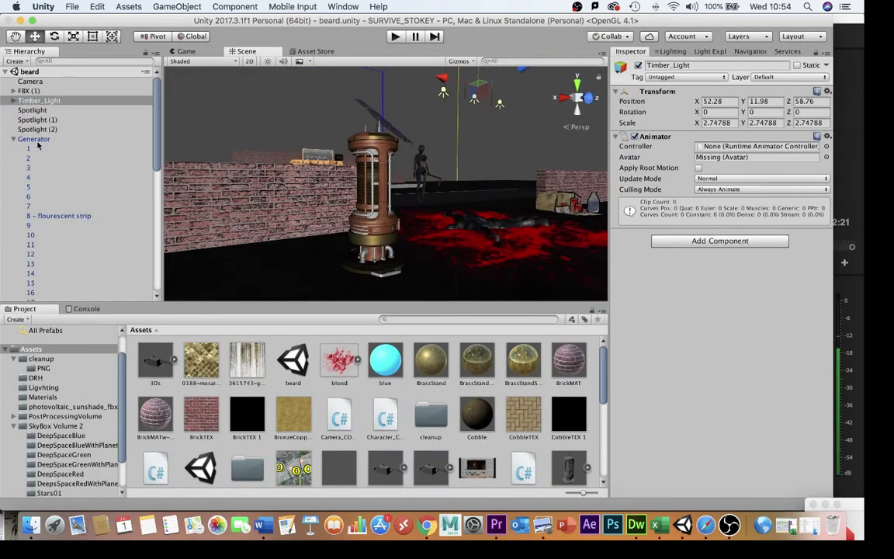
Select the Generator's fluorescent strip and create a new spotlight
{"action": "left_click", "coordinate": [28, 148]}
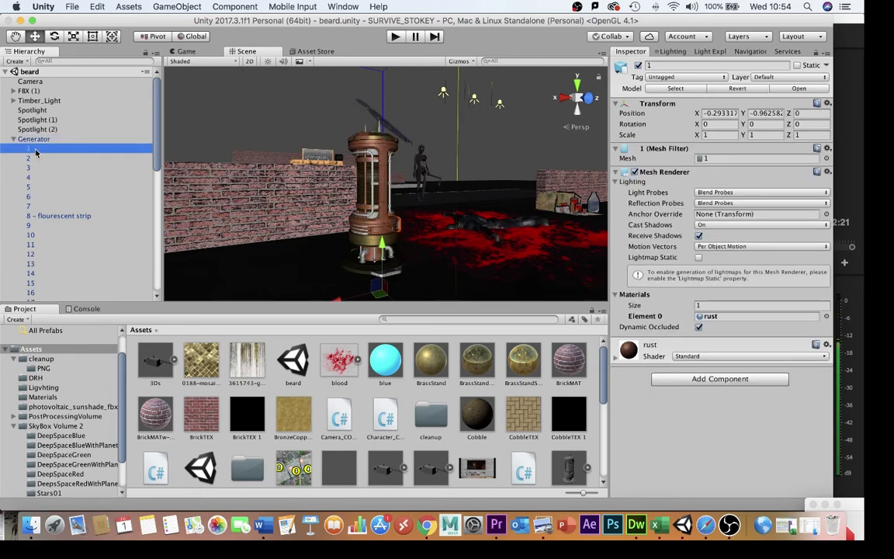
{"action": "left_click", "coordinate": [62, 215]}
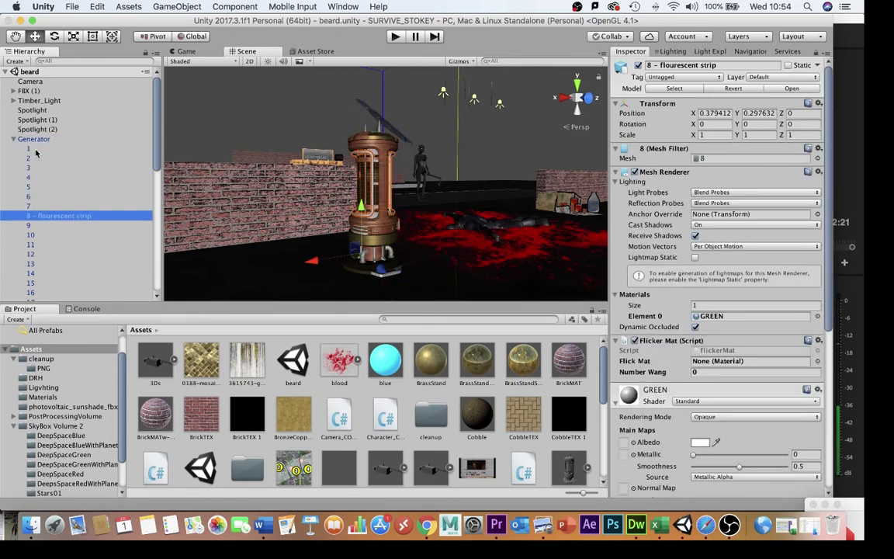
{"action": "left_click", "coordinate": [177, 6]}
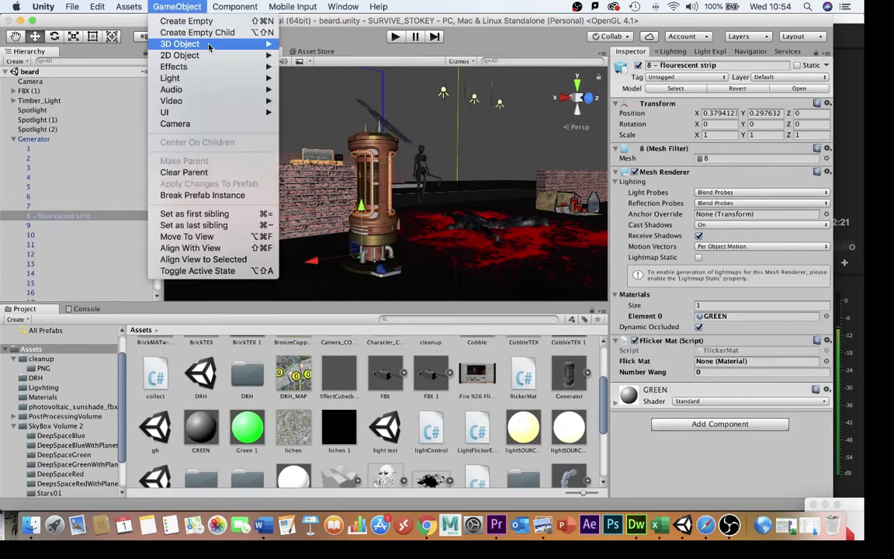
{"action": "mouse_move", "coordinate": [169, 78]}
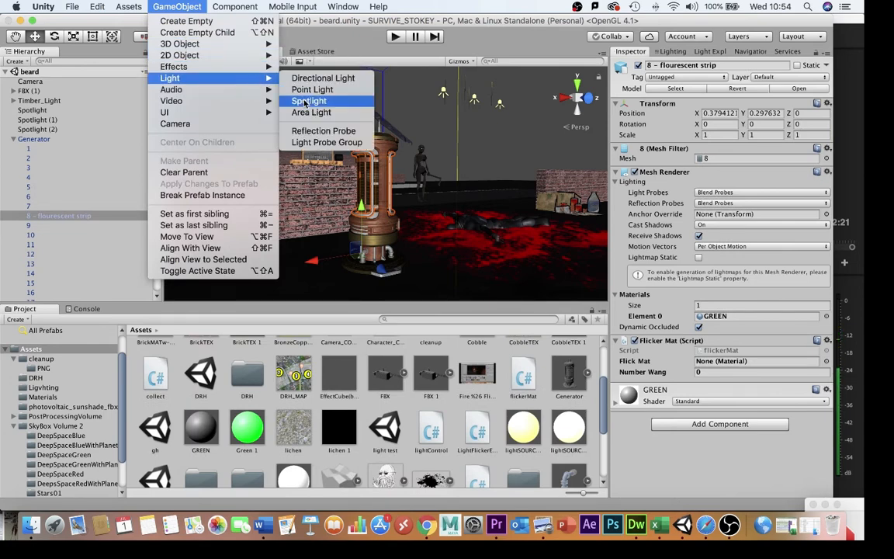
{"action": "left_click", "coordinate": [309, 101]}
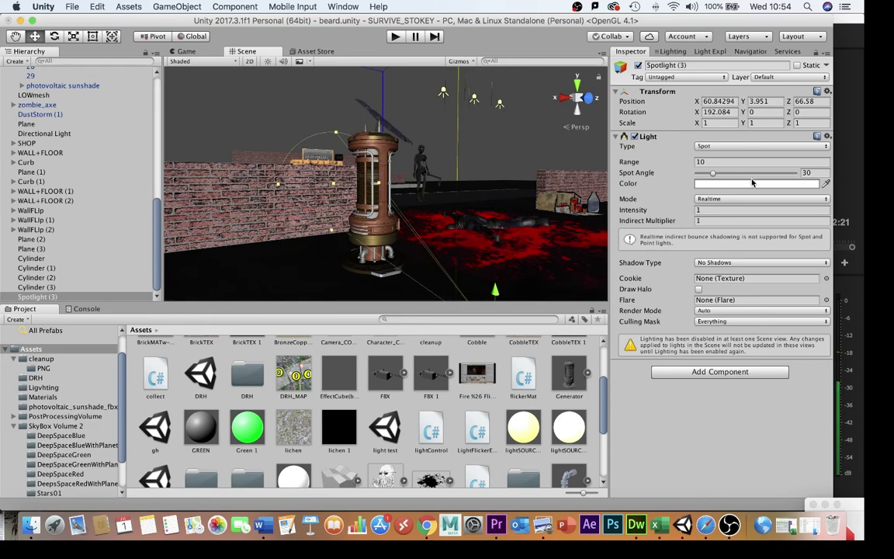
Make the spotlight colour green and play the scene to test the flicker
{"action": "left_click", "coordinate": [757, 183]}
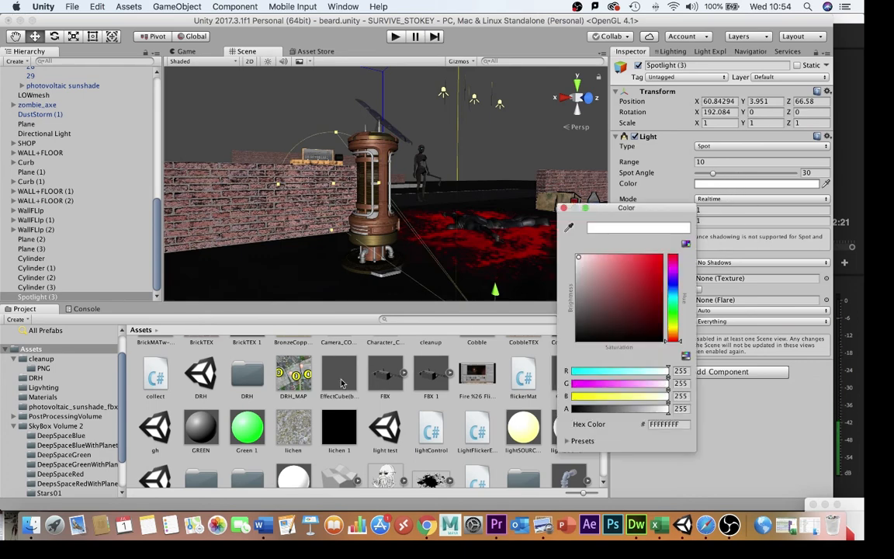
{"action": "left_click", "coordinate": [652, 269]}
{"action": "type", "text": "12"}
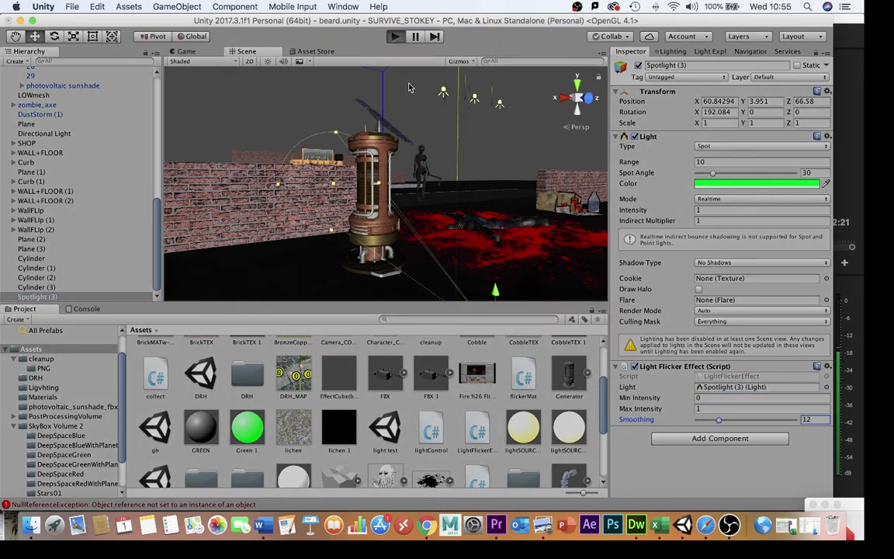
{"action": "left_click", "coordinate": [395, 36]}
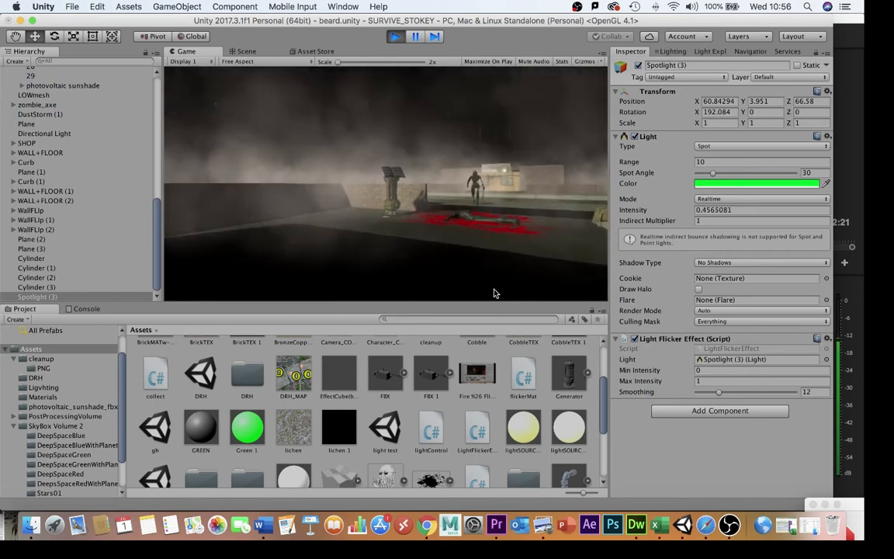